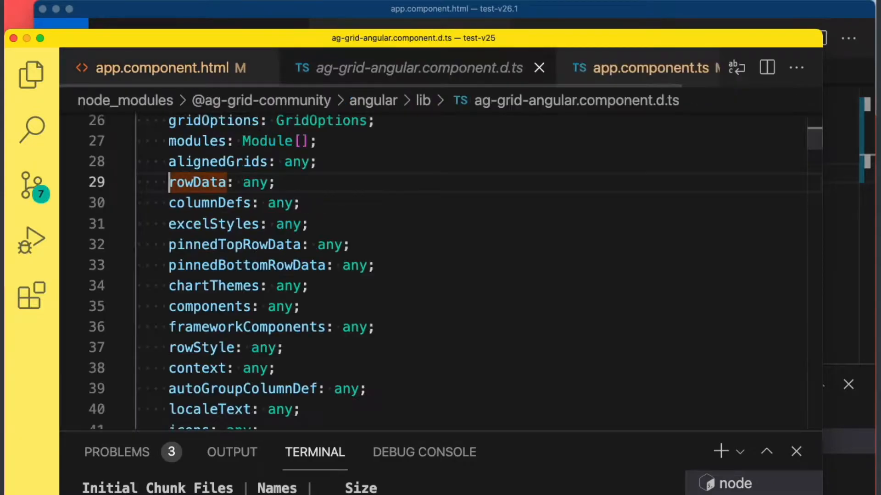
- Bring the test-v26.1 app.component.html forward and hover [columnDefs] to reveal its (ColDef | ColGroupDef)[] type
scroll("down", 3)
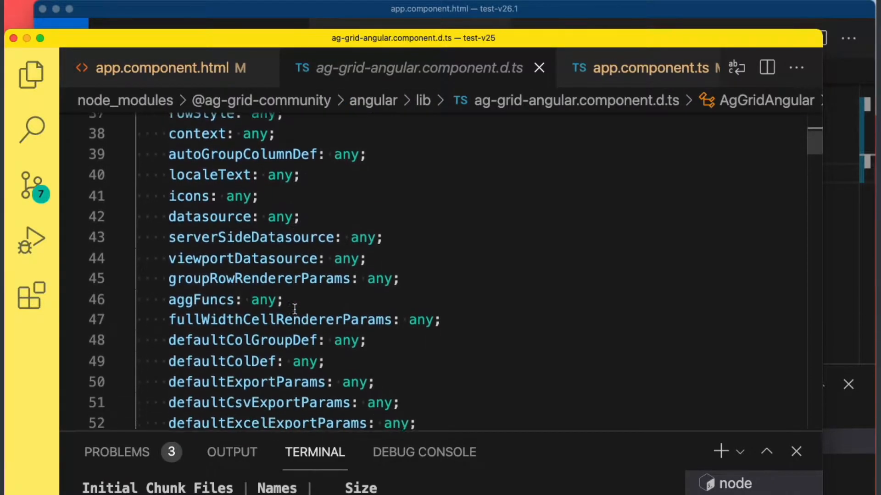
scroll("down", 3)
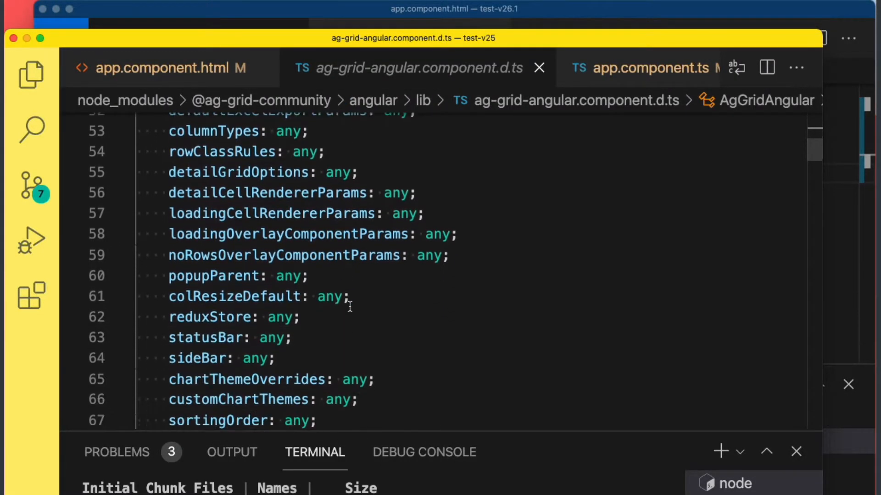
scroll("up", 3)
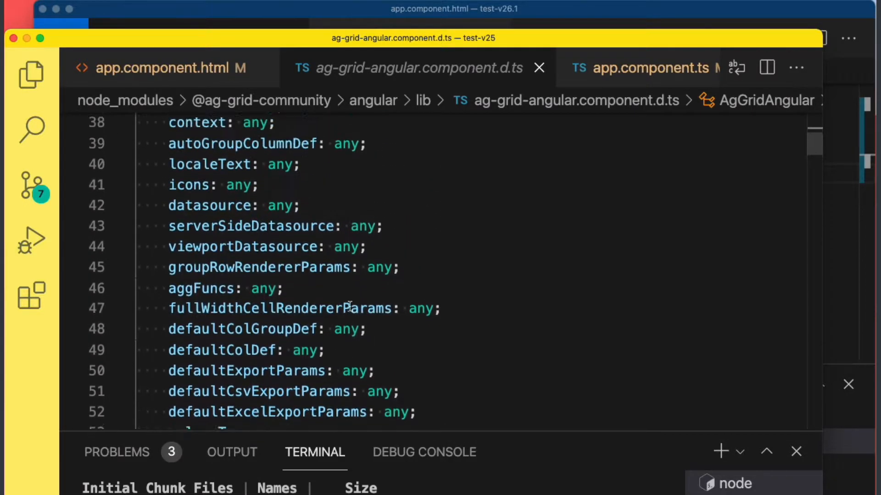
scroll("up", 3)
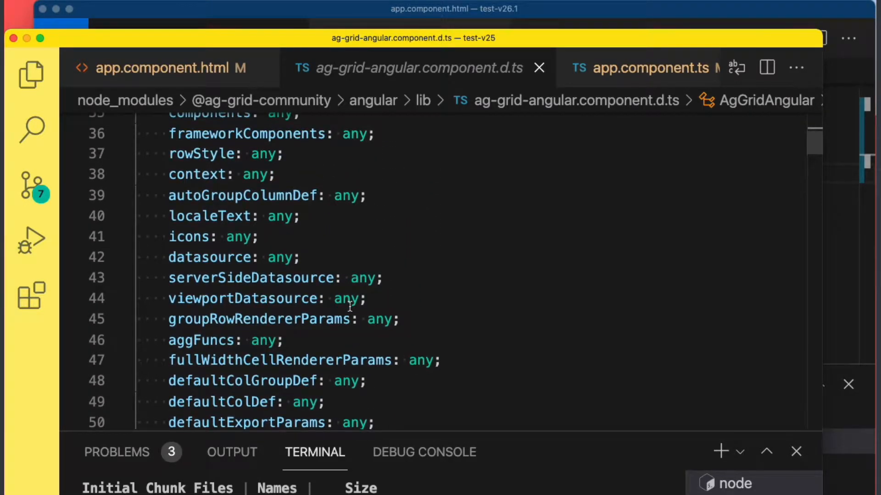
scroll("up", 3)
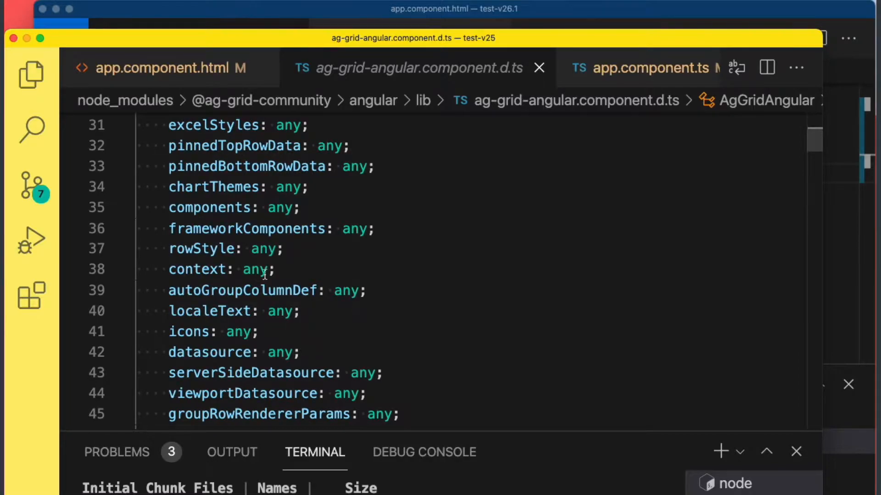
left_click(165, 68)
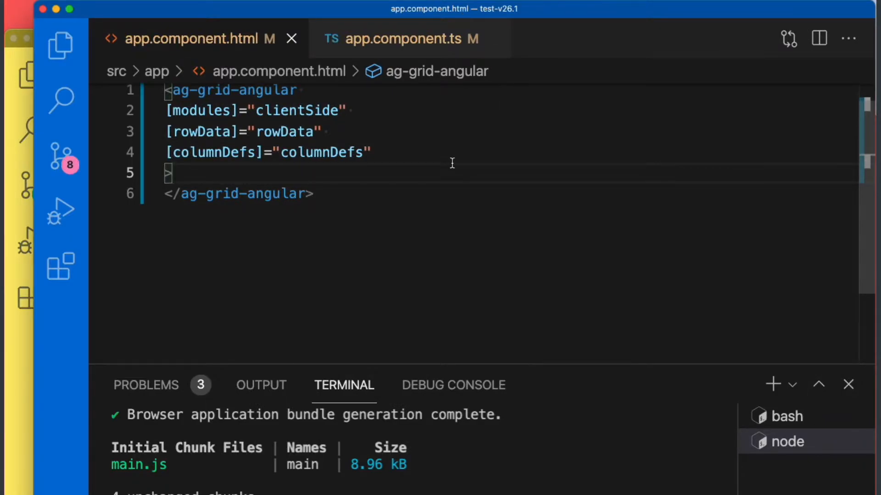
mouse_move(197, 159)
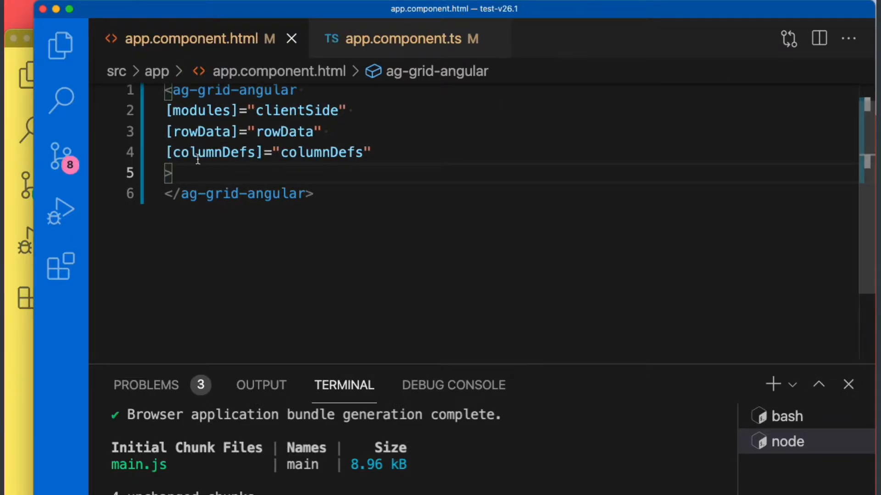
mouse_move(213, 152)
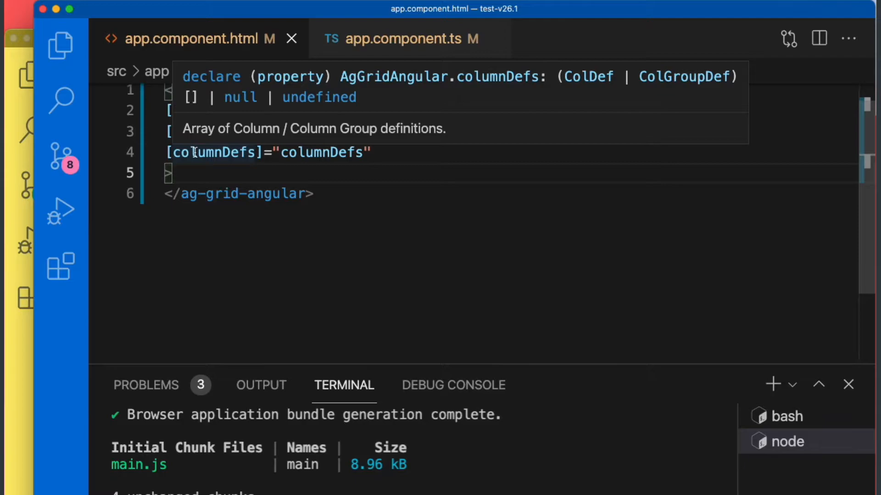
mouse_move(502, 78)
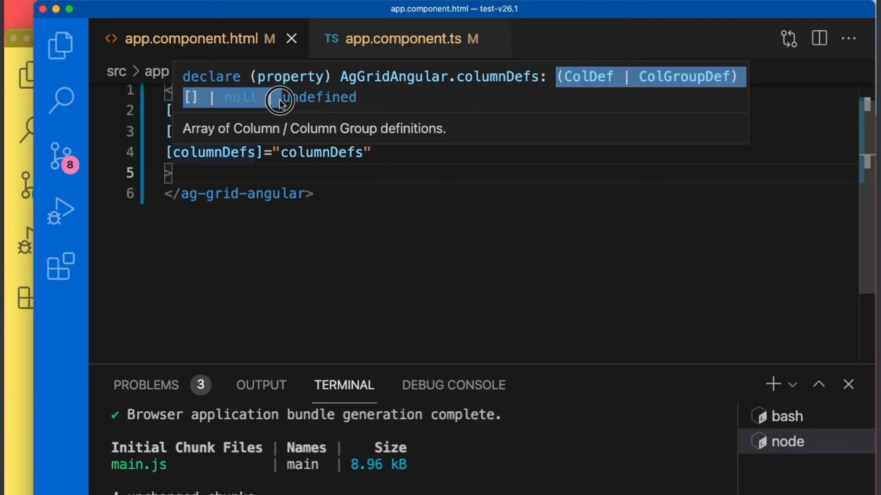
mouse_move(587, 83)
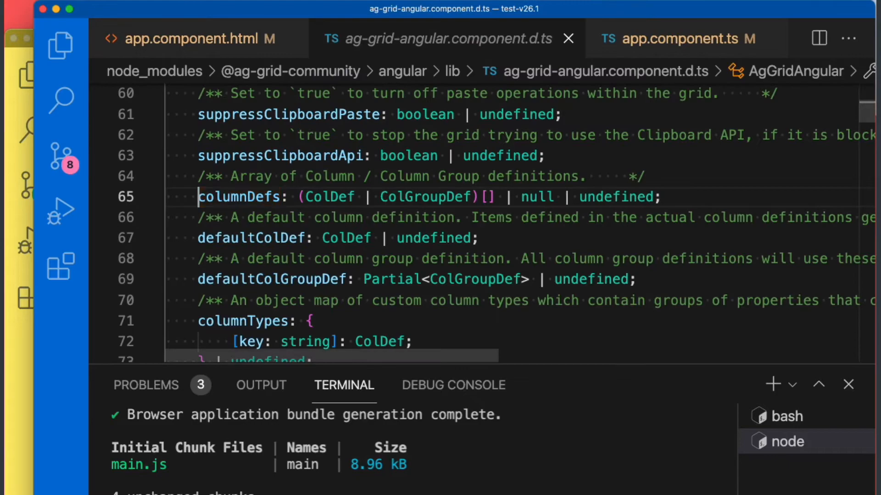
- Scroll through ag-grid-angular.component.d.ts around the columnDefs declaration
scroll("up", 3)
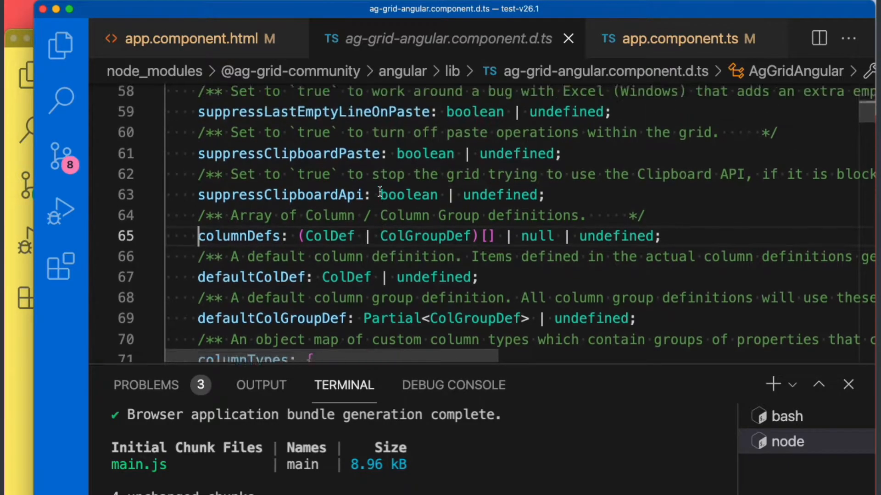
scroll("up", 3)
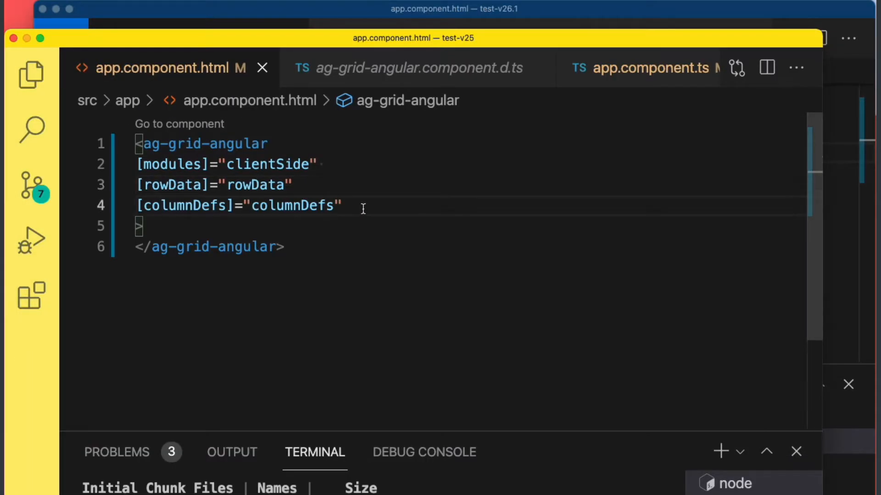
- Add a new attribute line on the v25 grid tag binding rowStyle to the string 'background-color: green'
key("Return")
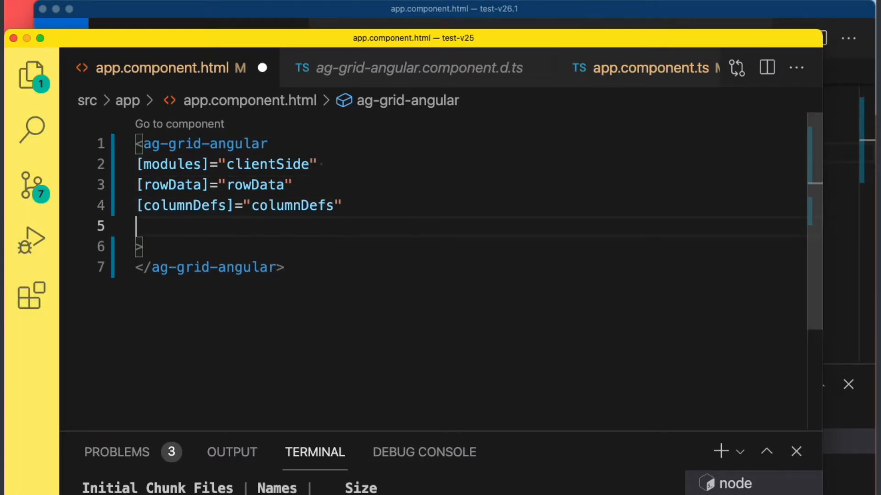
type("[rowClassRules]")
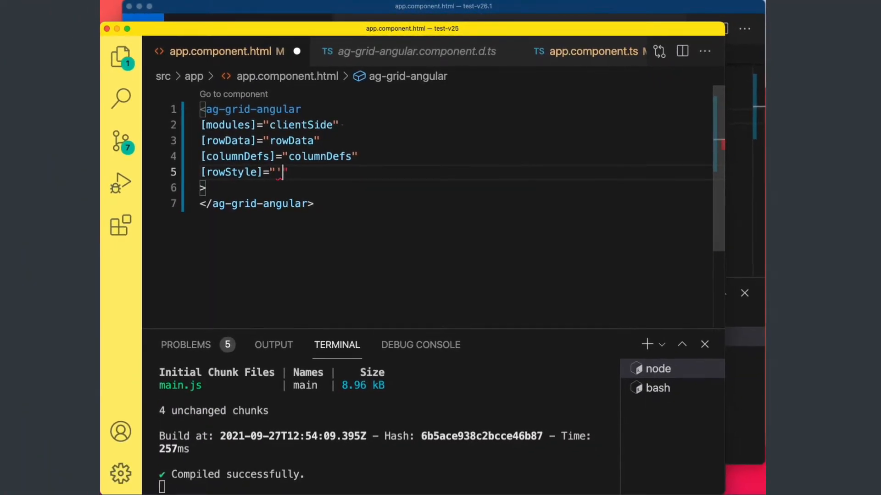
type("'background-co")
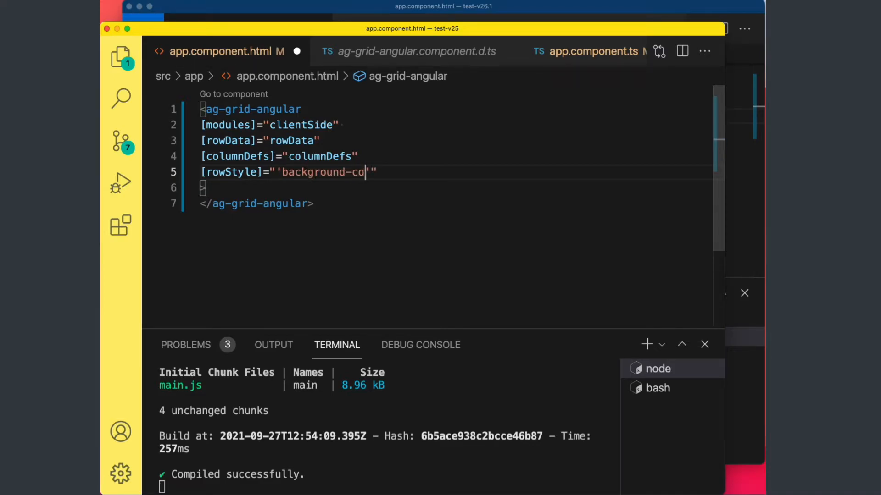
type("lor:")
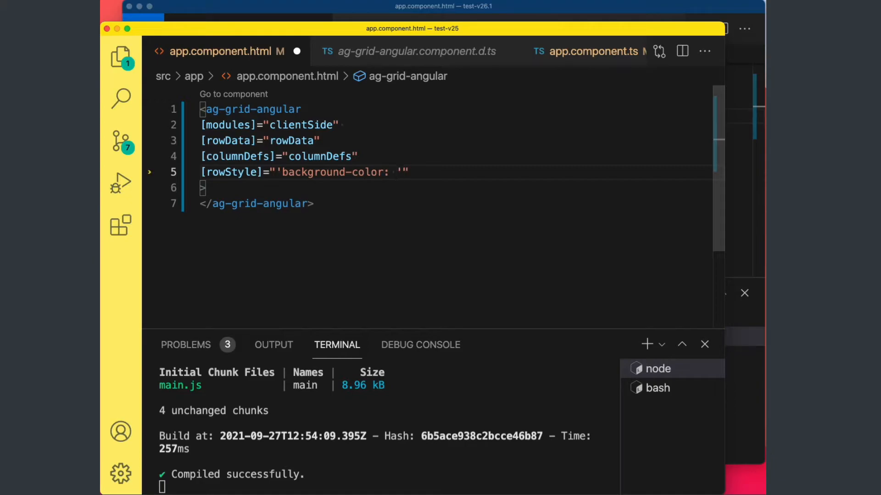
type("green")
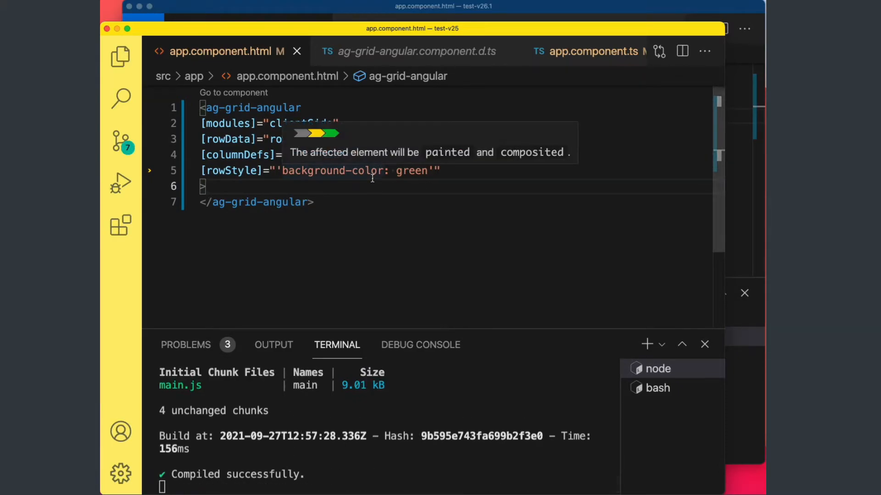
mouse_move(359, 193)
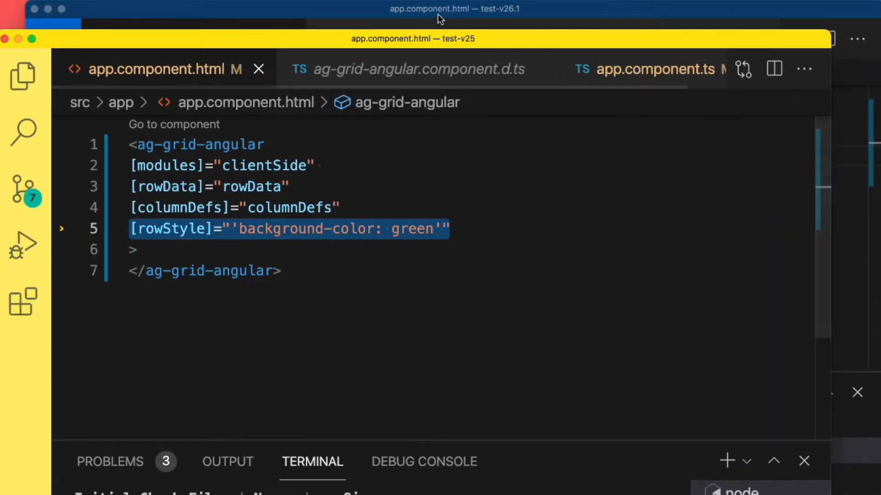
- Insert [rowStyle]="'background-color: green'" into the v26.1 template and follow its type error to the RowStyle interface
key("Backspace")
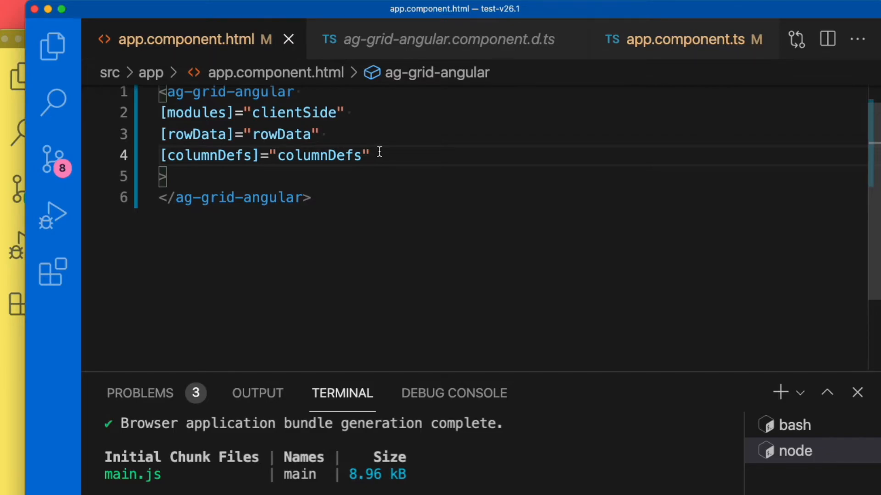
type("[rowStyle]=\"'background-color: green'\"")
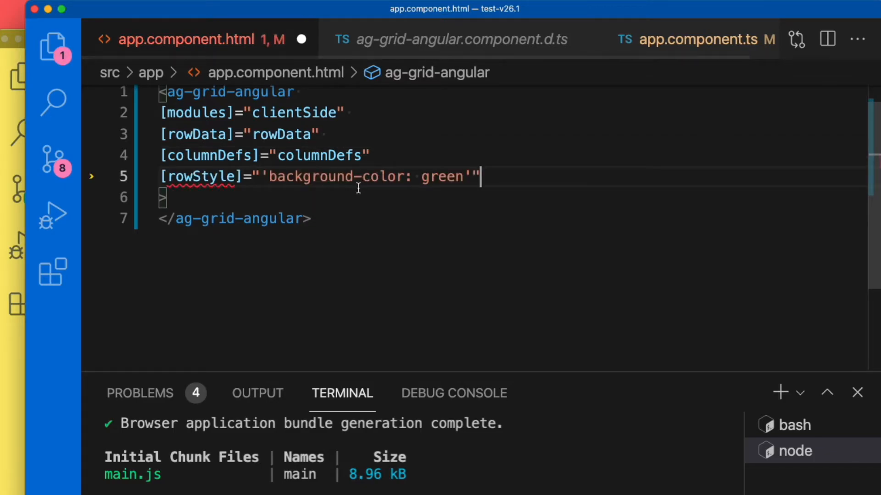
mouse_move(202, 176)
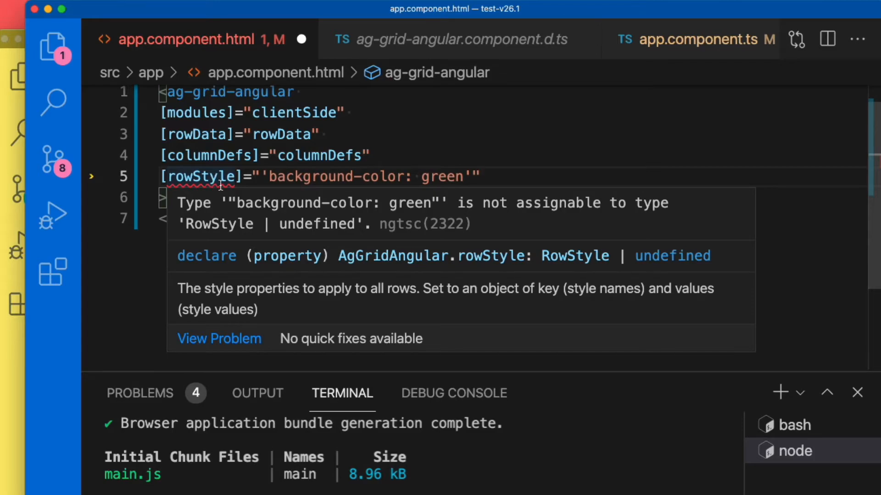
mouse_move(221, 229)
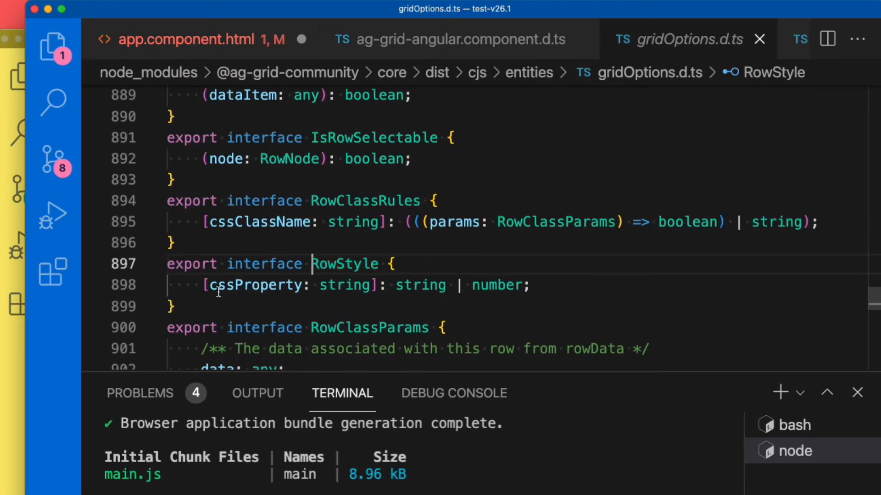
mouse_move(329, 293)
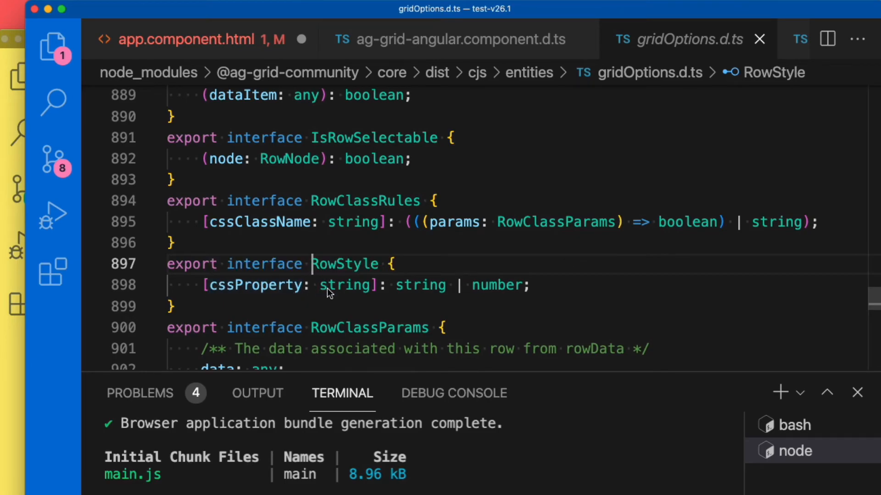
left_click(191, 40)
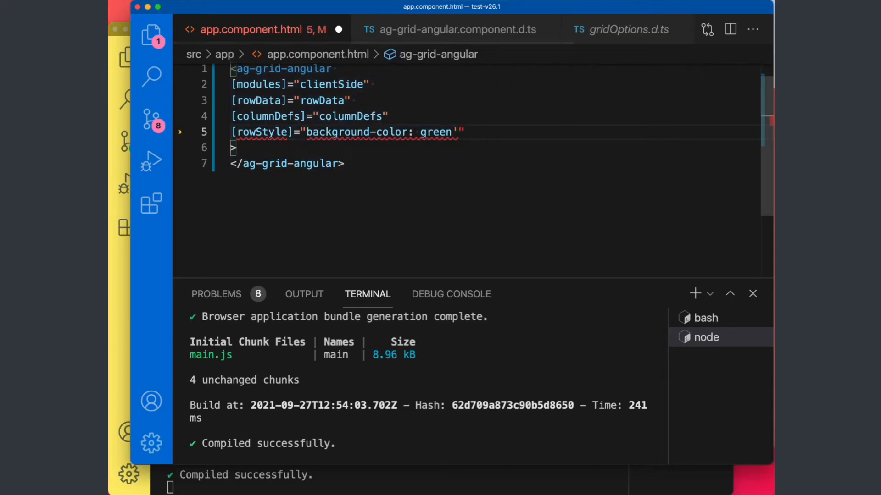
- Wrap the v26.1 rowStyle value in braces, making it the object {'background-color': 'green'} with no type error
type("{'")
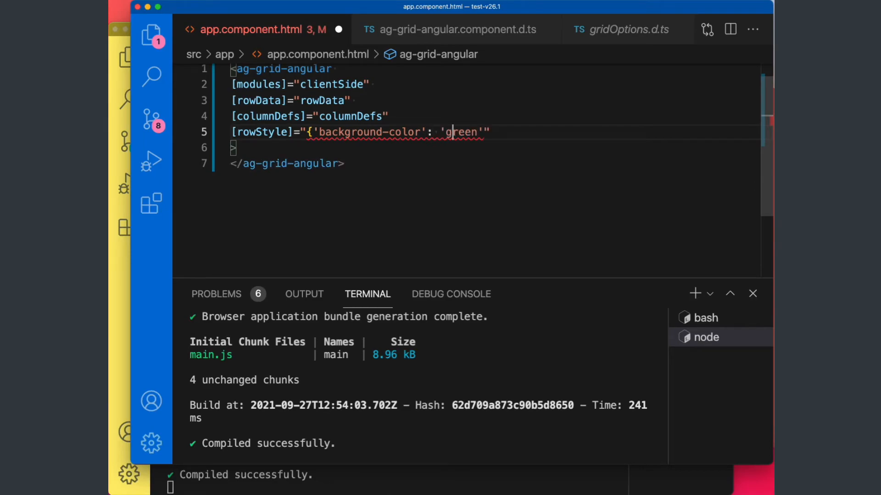
type("}")
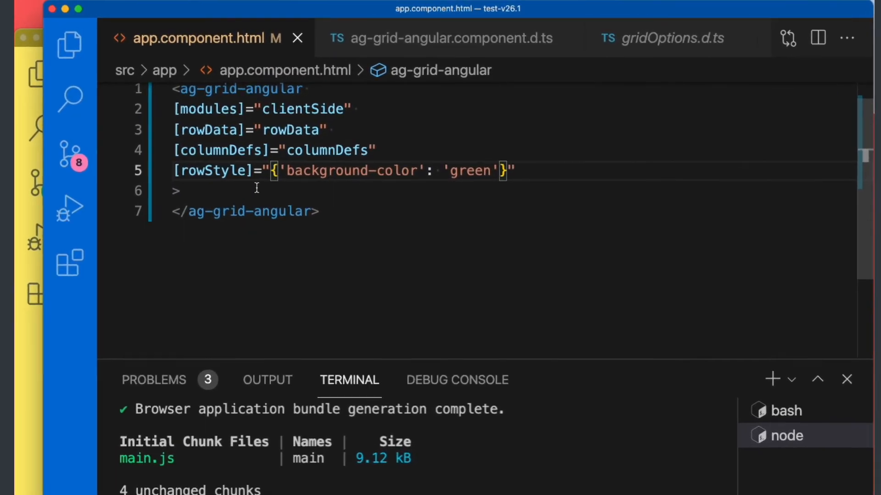
mouse_move(211, 171)
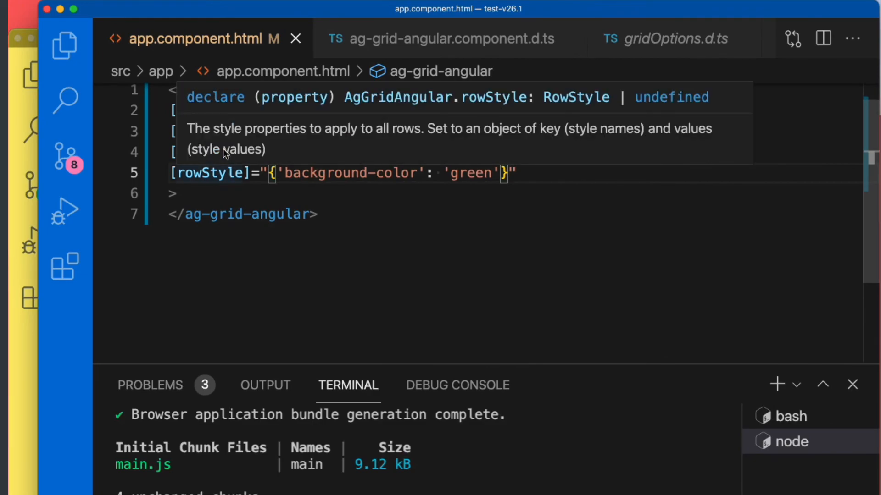